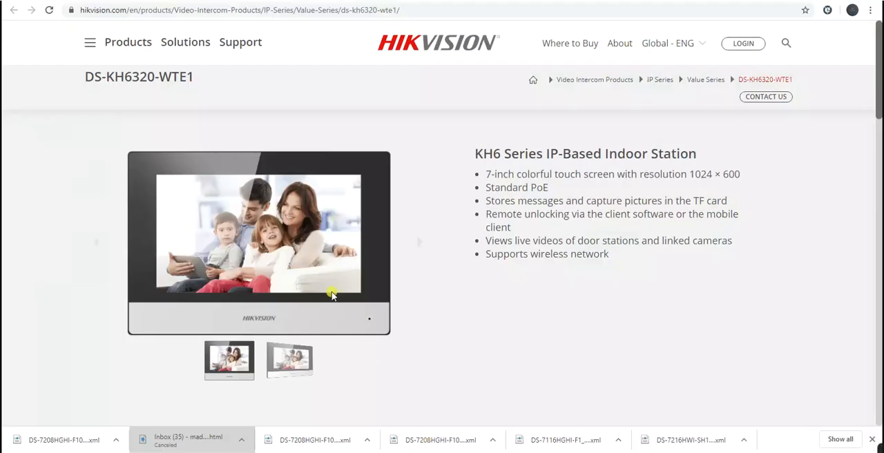
pyautogui.moveTo(280, 254)
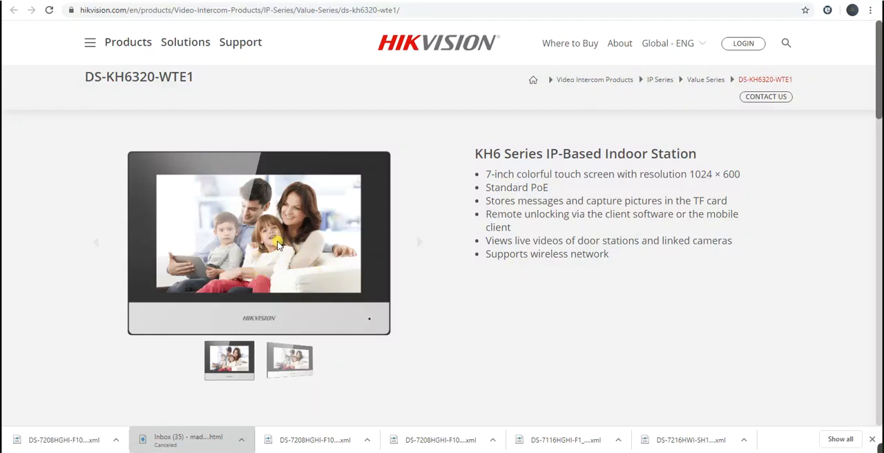
pyautogui.moveTo(282, 242)
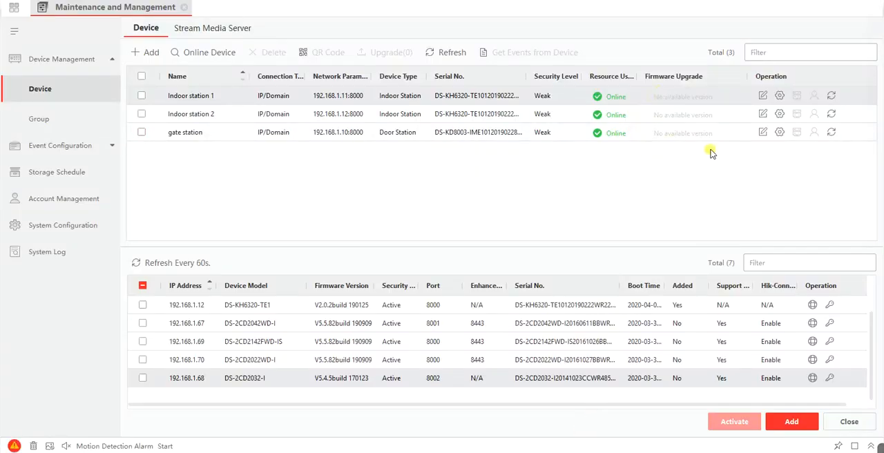
# Step: Start a new IP camera entry under the indoor station's Intercom > IP Camera Information
pyautogui.click(779, 95)
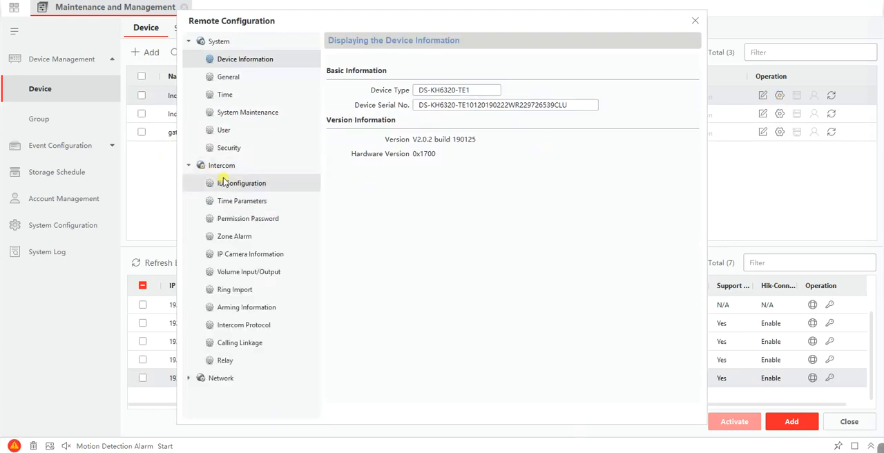
pyautogui.click(248, 254)
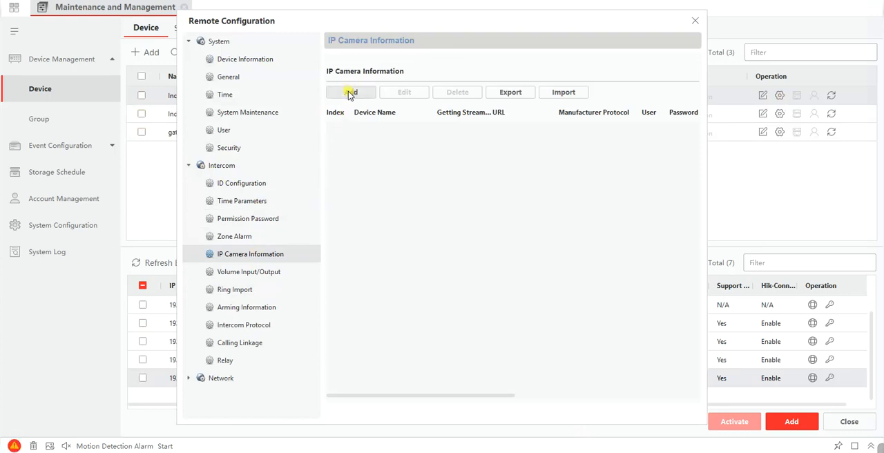
pyautogui.click(349, 91)
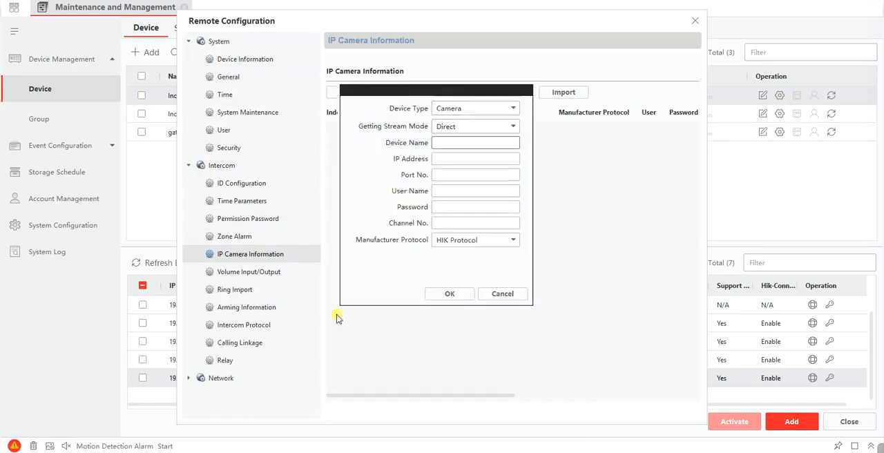
# Step: Enter 'gate camera' as the device name for the new IP camera
pyautogui.write('c')
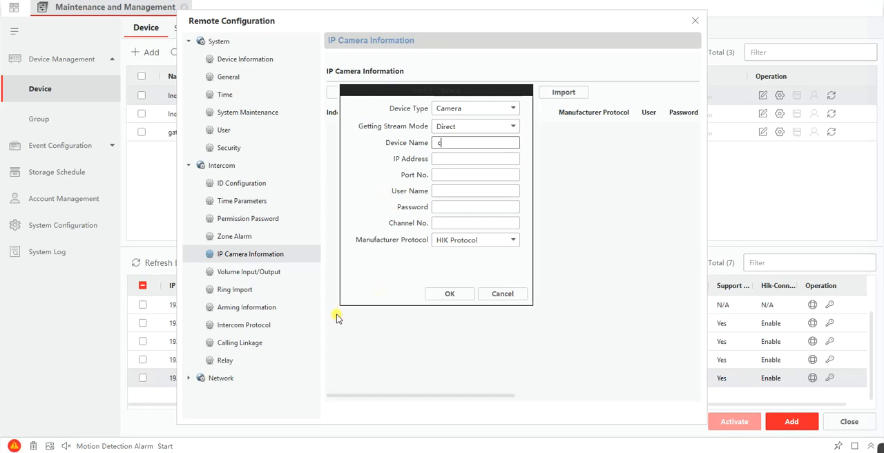
pyautogui.write('amera')
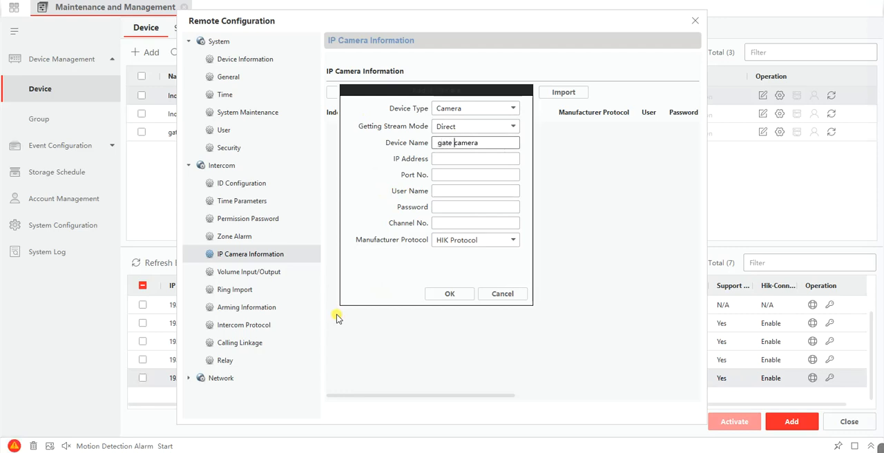
pyautogui.click(475, 158)
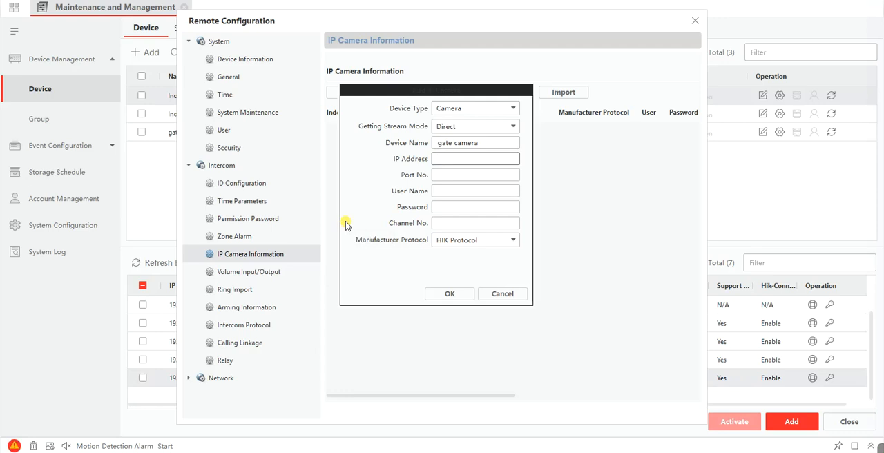
# Step: Enter the camera's IP address 192.168.1.66 and port 554
pyautogui.click(475, 158)
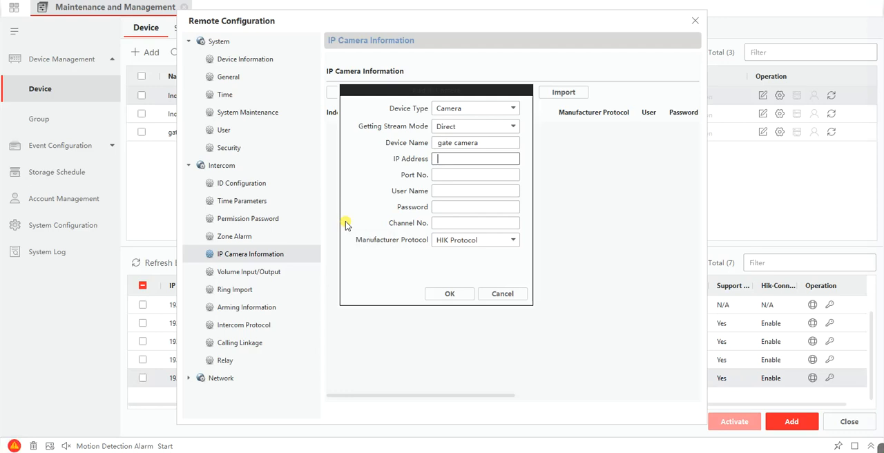
pyautogui.write('1')
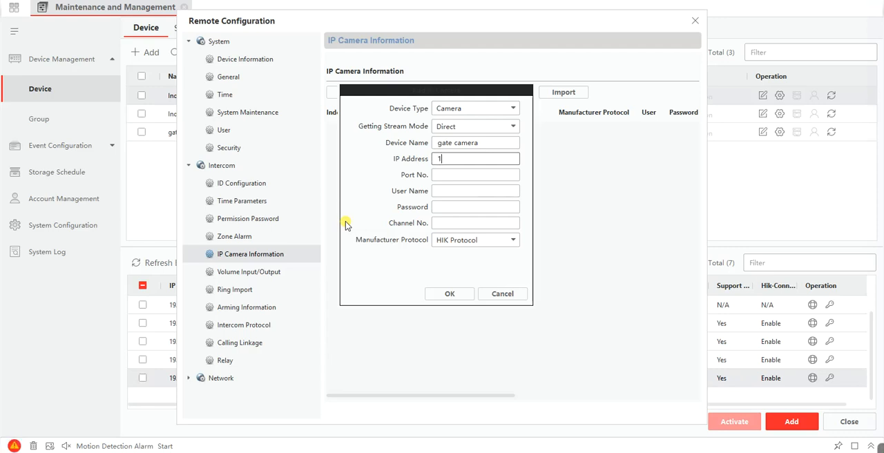
pyautogui.write('92.168.1.66')
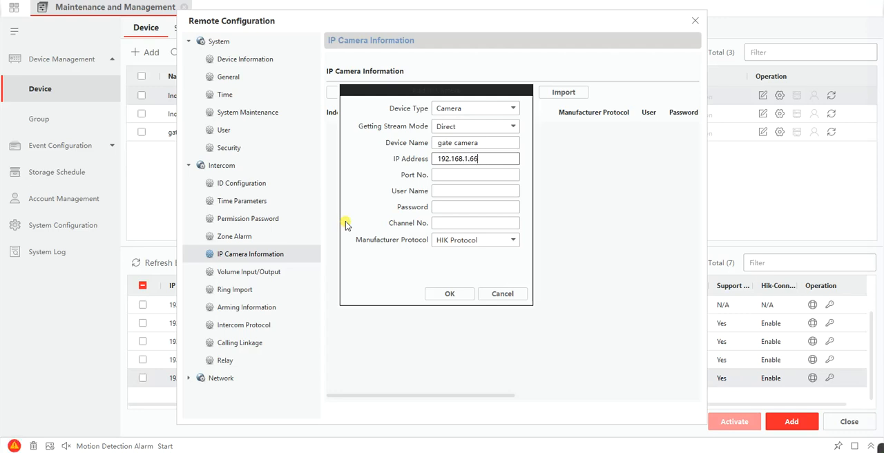
pyautogui.click(475, 174)
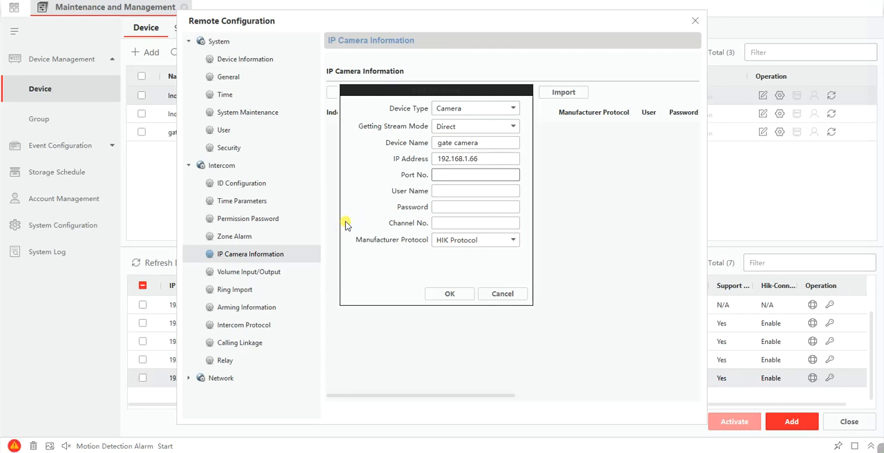
pyautogui.write('5')
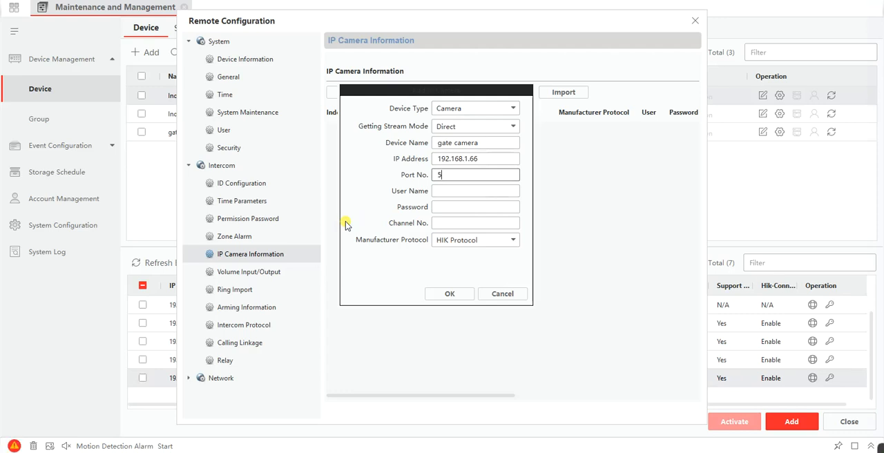
pyautogui.write('54')
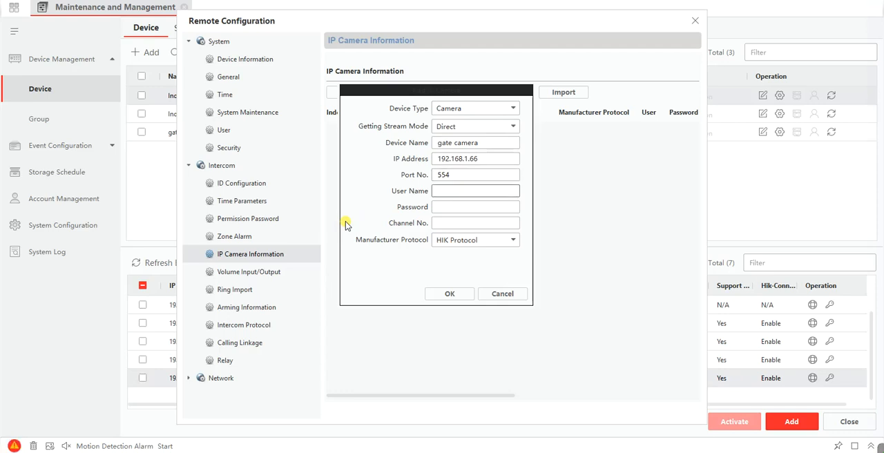
# Step: Enter user admin, password and channel 1, then save gate camera to the list
pyautogui.write('admin')
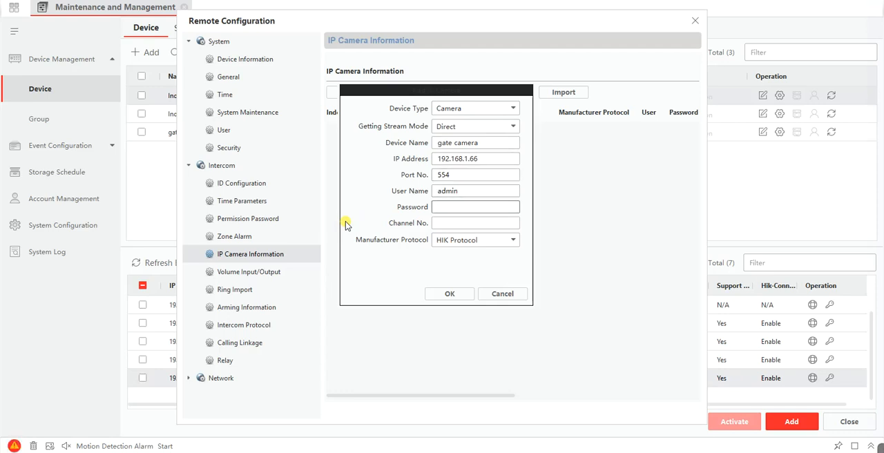
pyautogui.write('••••••')
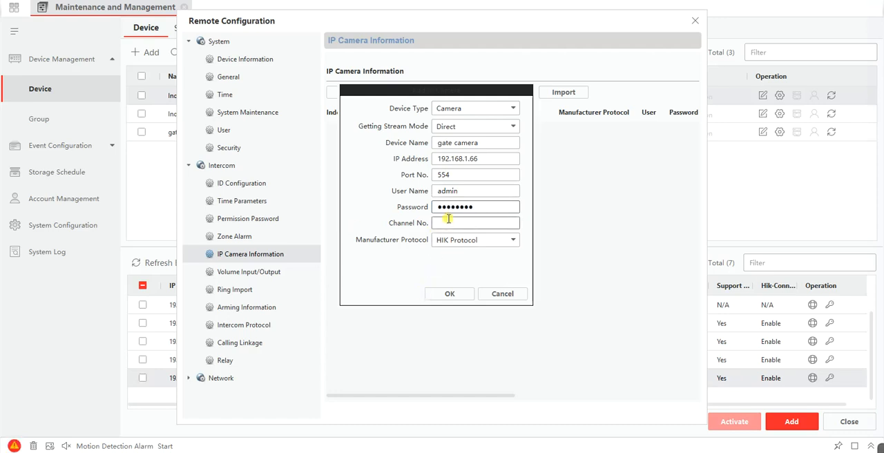
pyautogui.write('1')
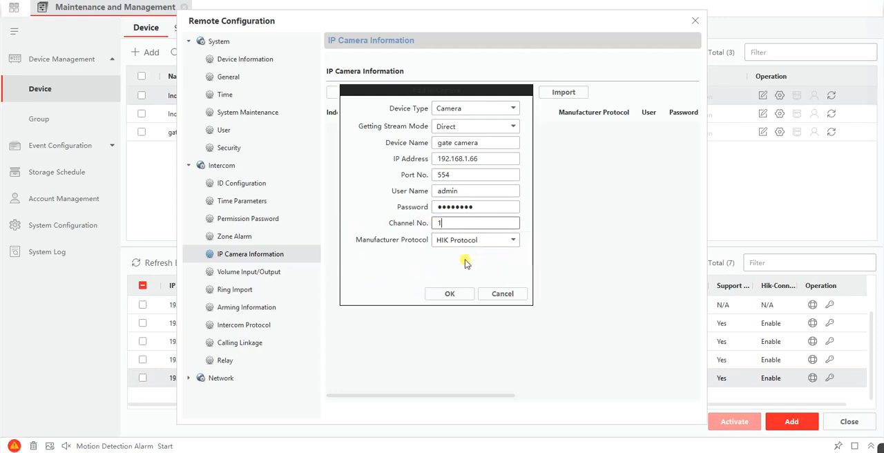
pyautogui.moveTo(456, 326)
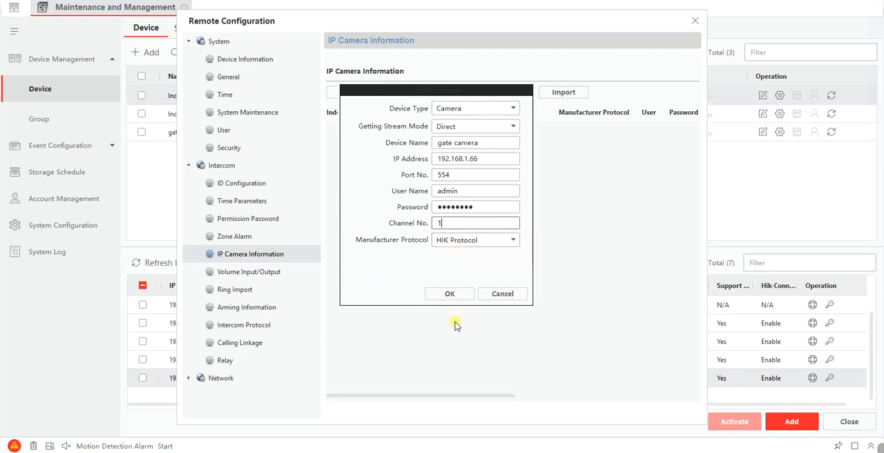
pyautogui.click(448, 293)
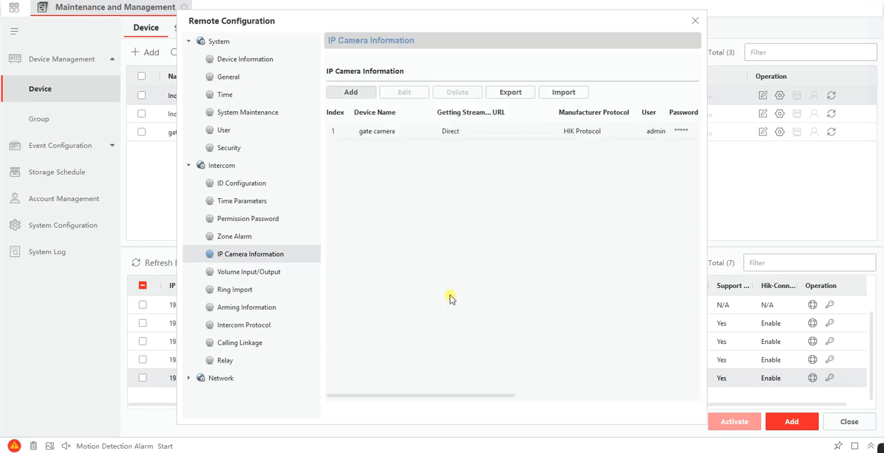
pyautogui.moveTo(424, 177)
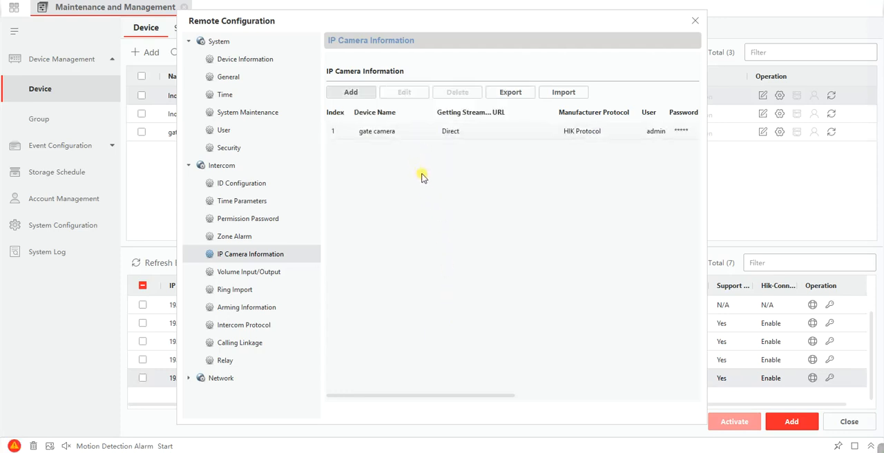
pyautogui.moveTo(408, 276)
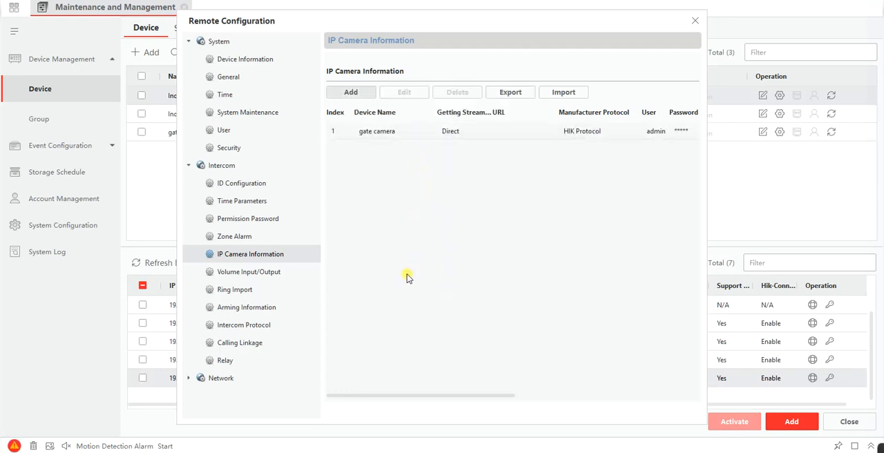